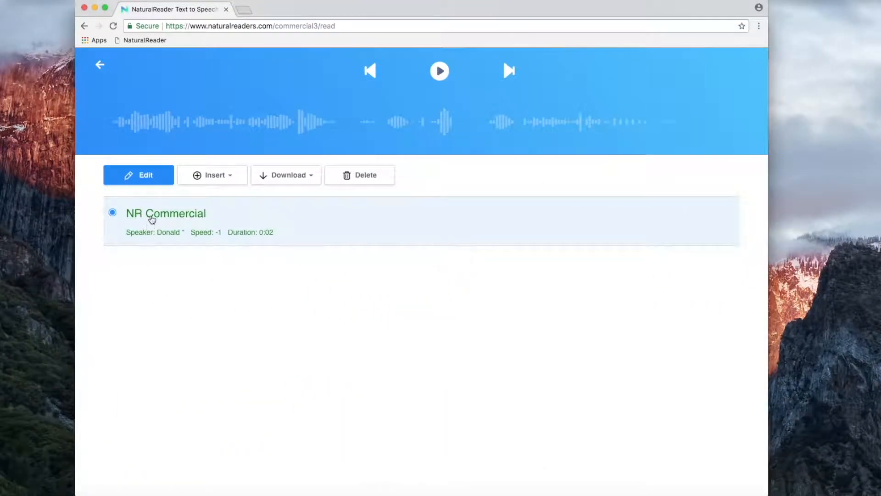
Play the NR Commercial reading, then go back to My Library.
left_click(439, 71)
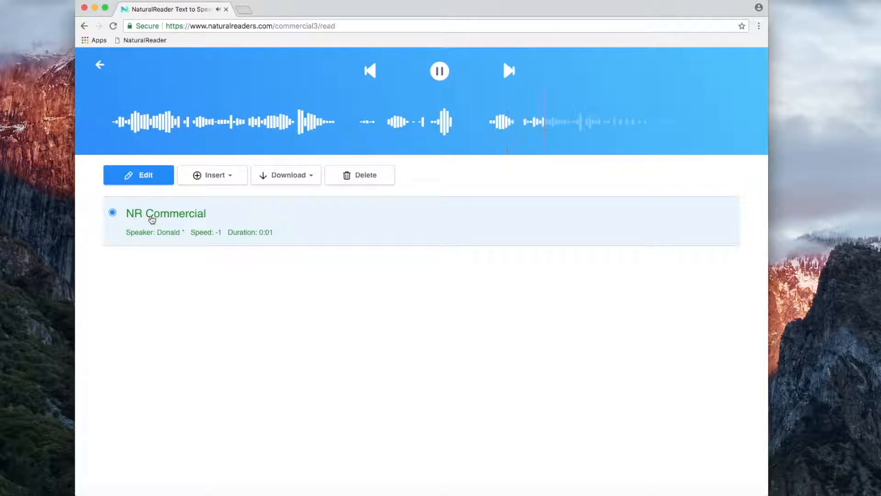
left_click(440, 71)
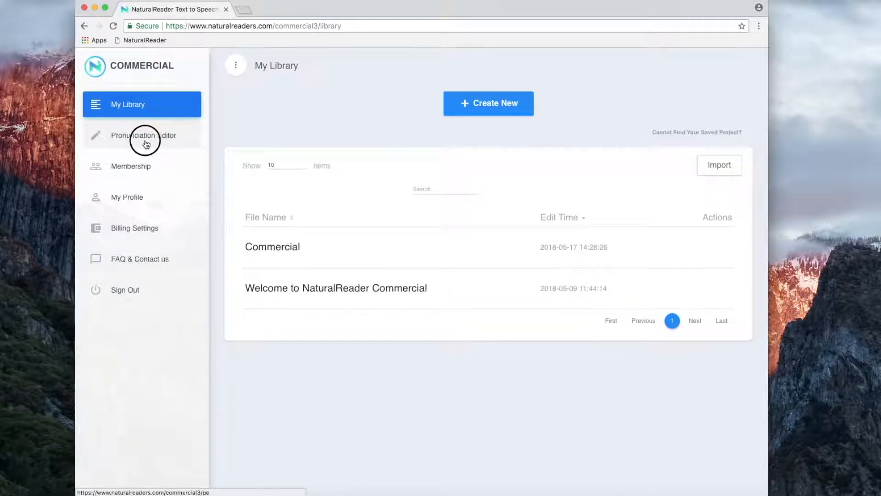
In the Pronunciation Editor, add a word substitution reading NR as Natural Reader.
left_click(142, 135)
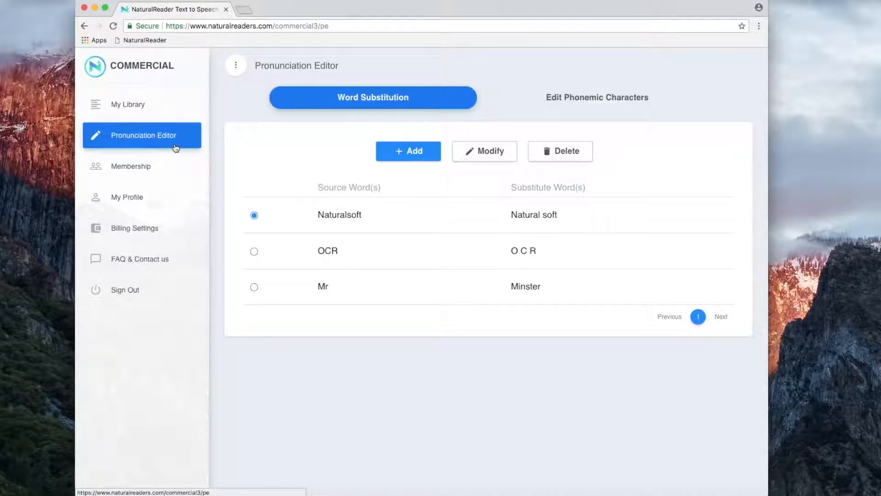
left_click(408, 150)
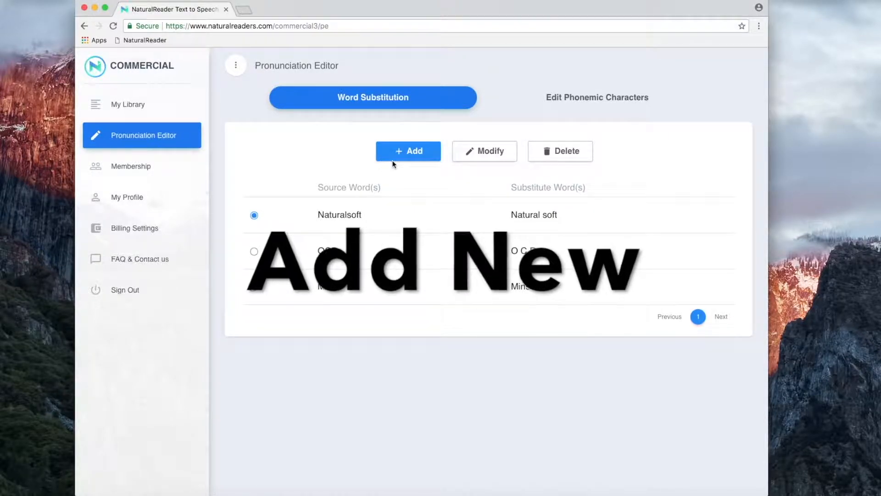
left_click(408, 151)
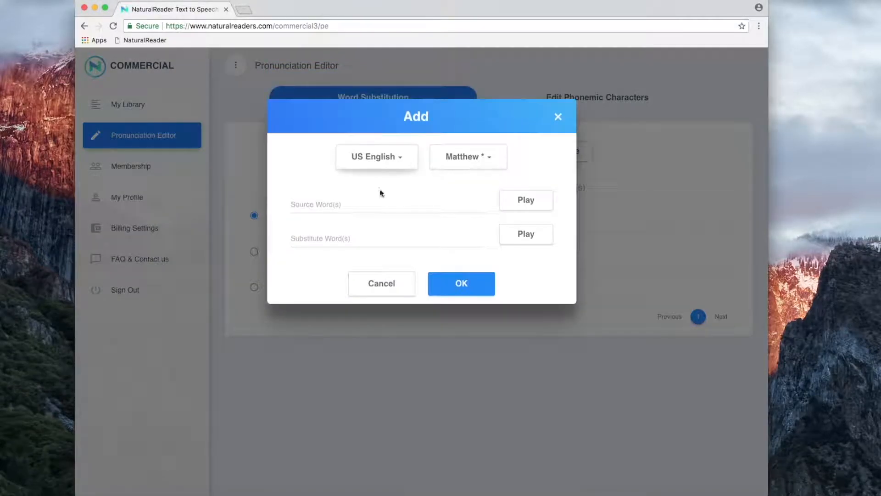
type("NR")
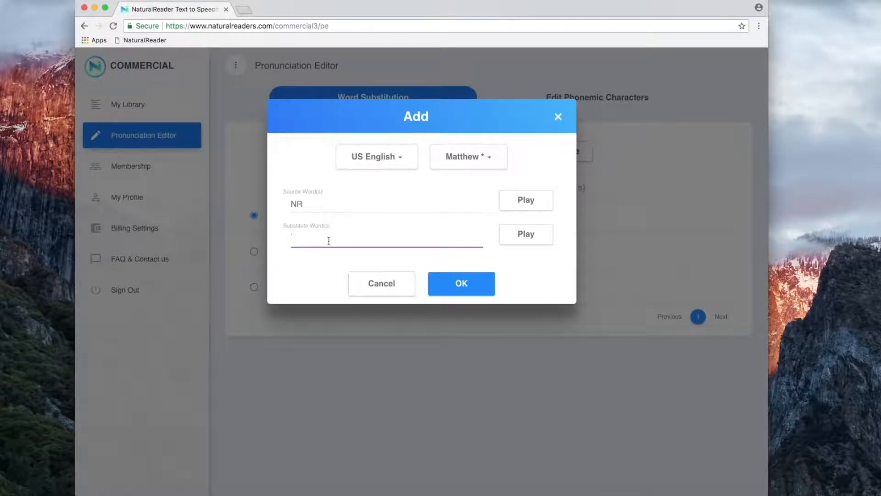
type("Natural Rea")
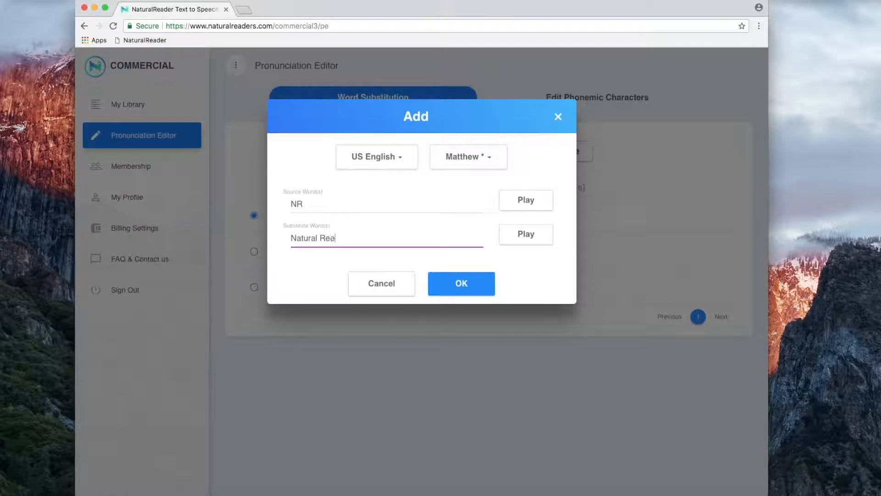
type("der")
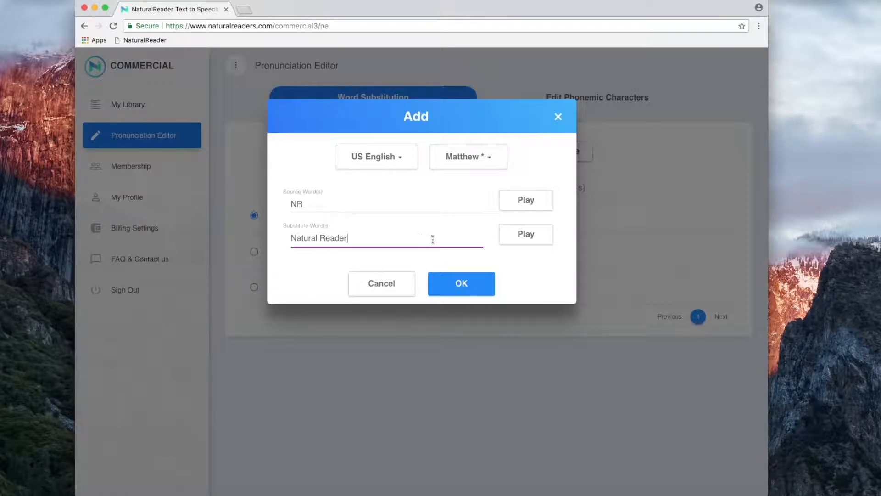
left_click(461, 283)
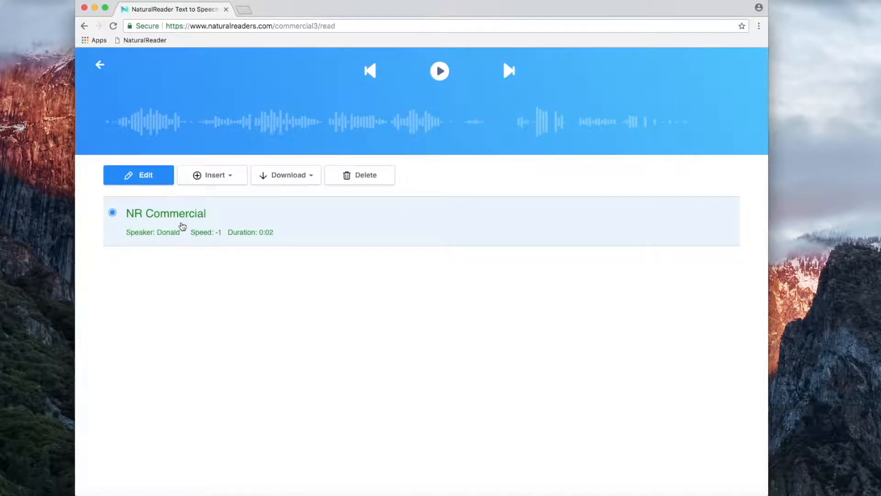
Replay NR Commercial to hear the new pronunciation.
left_click(440, 71)
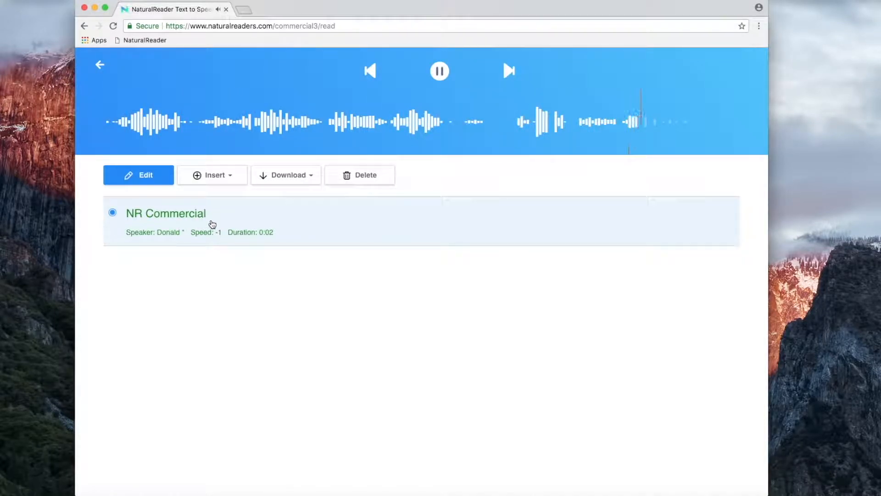
Insert the sentence "Xi Jing ping is the current president of China." into the document.
left_click(212, 174)
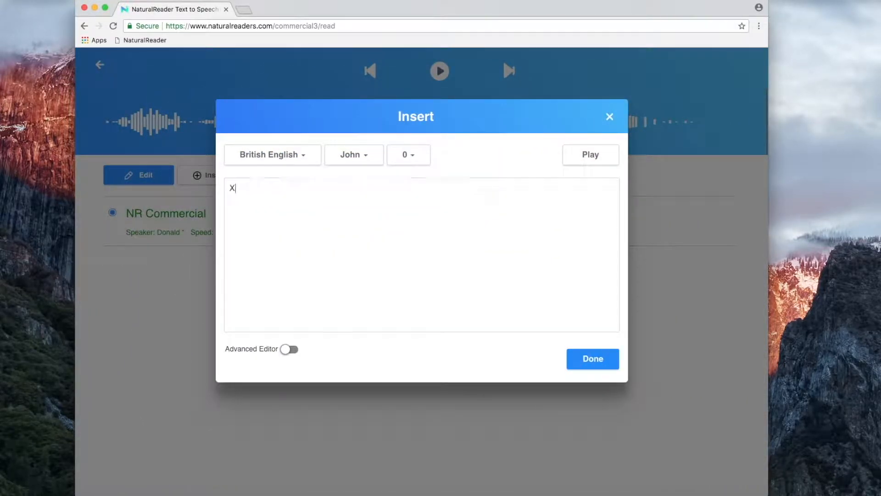
type("i Jing ping is th")
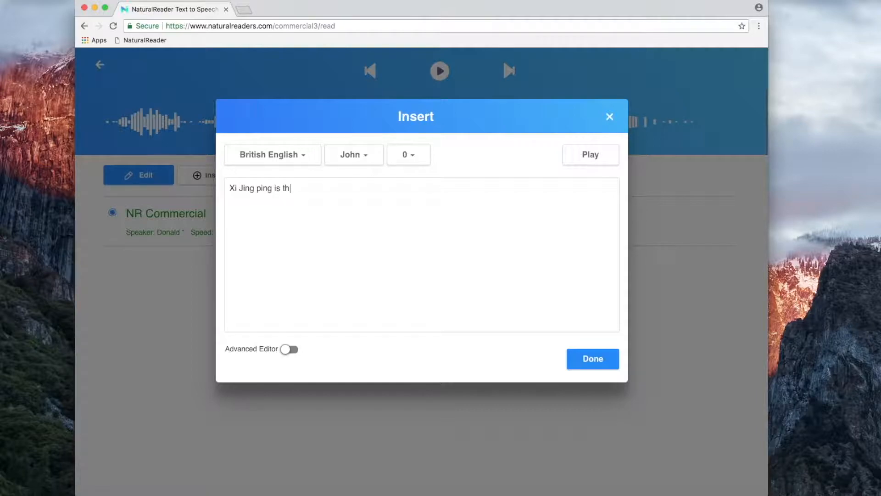
type("e current")
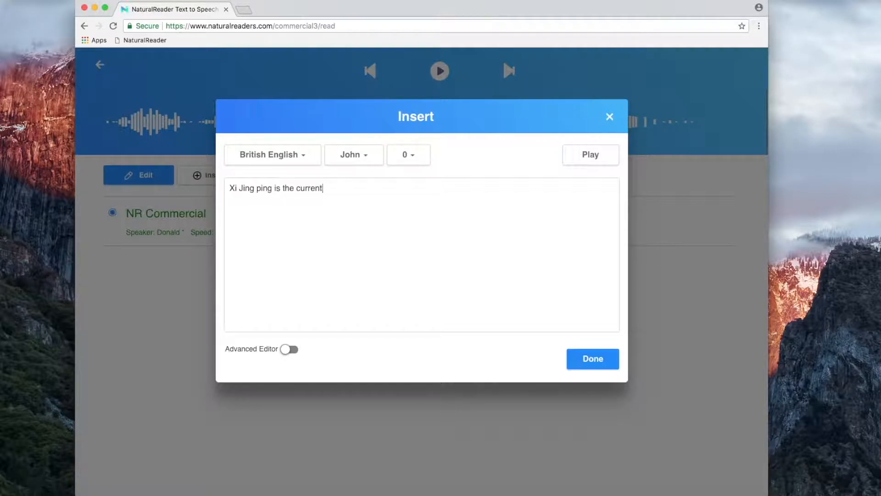
type("president of")
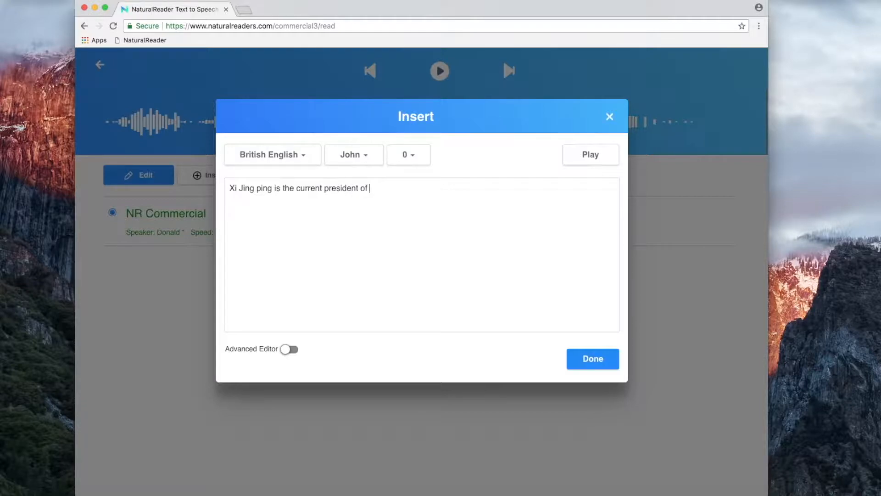
type("China")
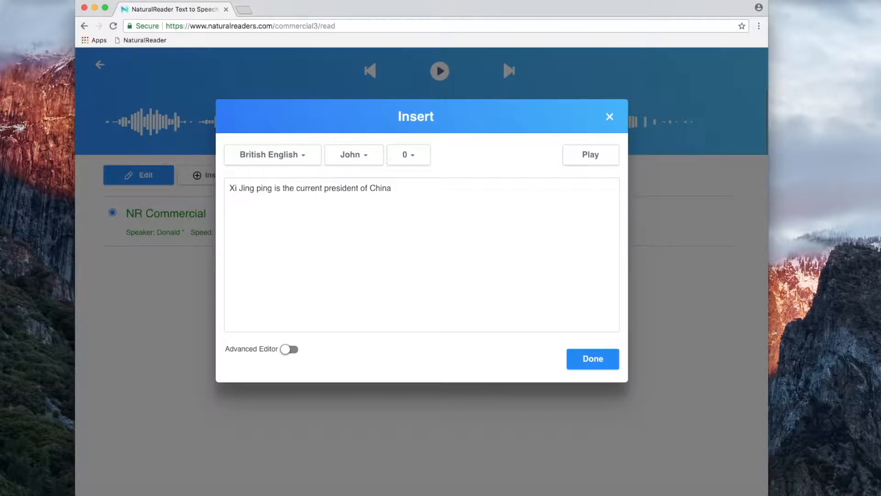
type(".")
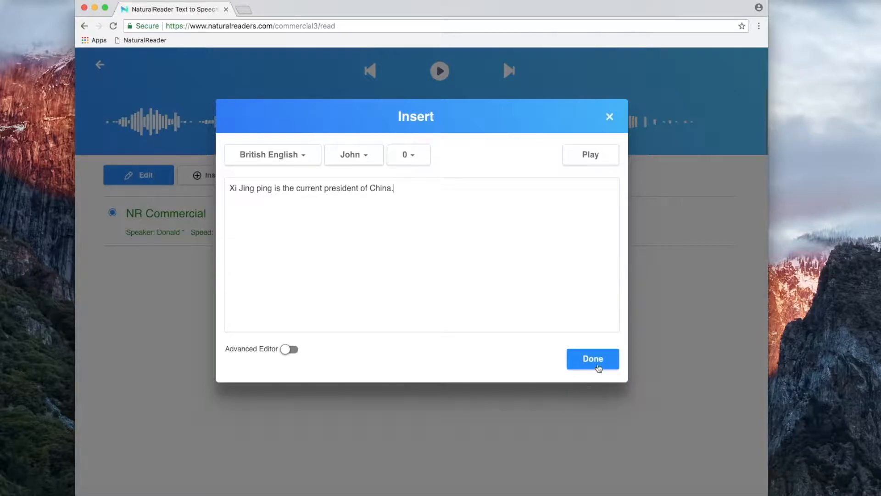
left_click(592, 359)
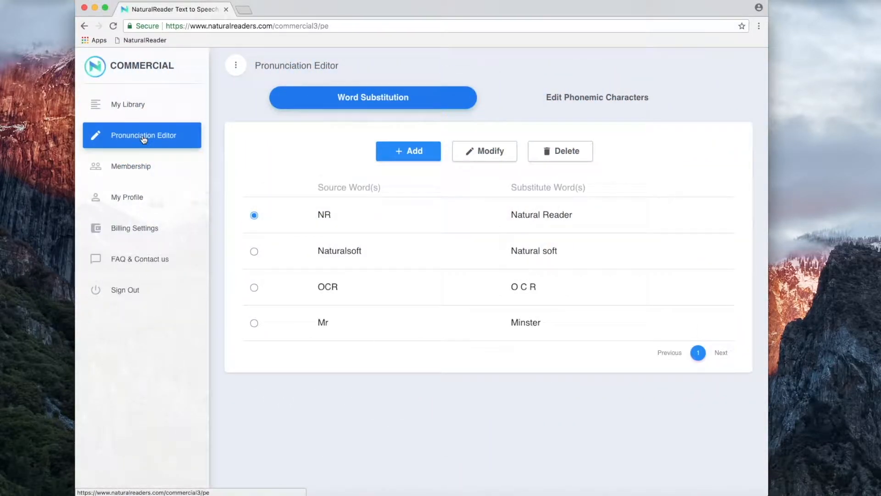
mouse_move(538, 110)
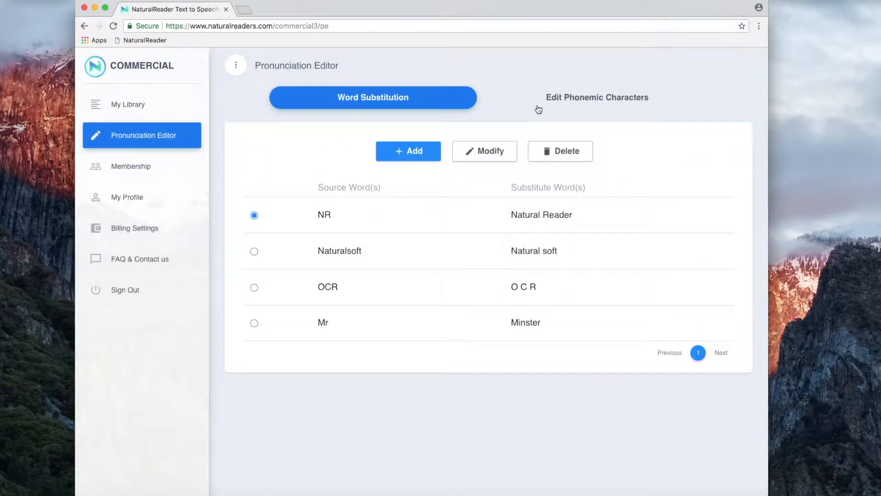
Switch the Pronunciation Editor to the Edit Phonemic Characters list.
left_click(597, 97)
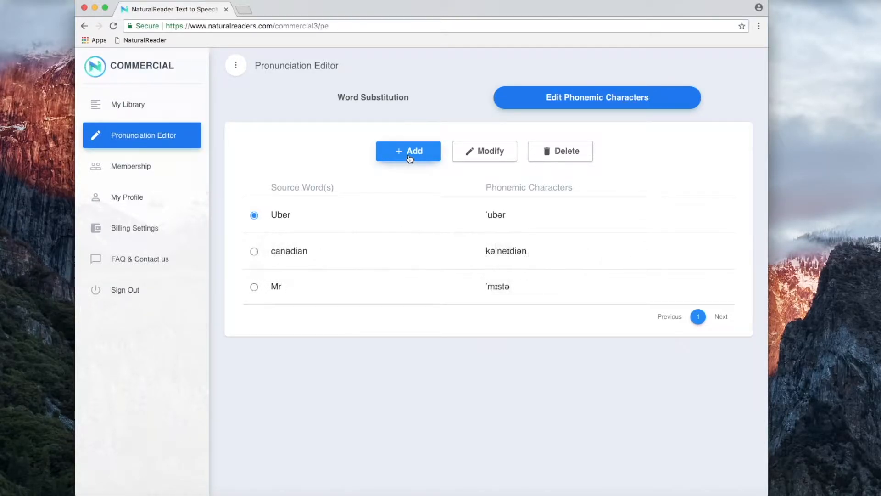
Start a new phonemic entry with source word Xi and bring up the Phonemic Chart Keyboard.
left_click(408, 151)
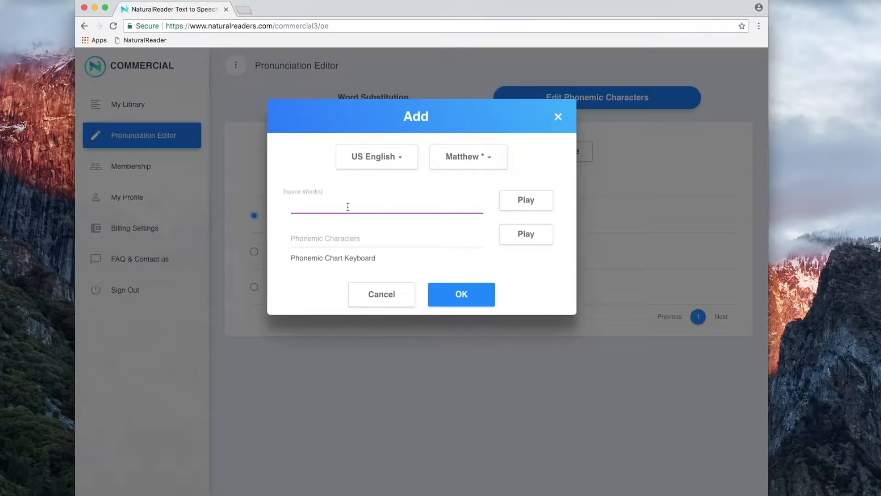
type("Xi")
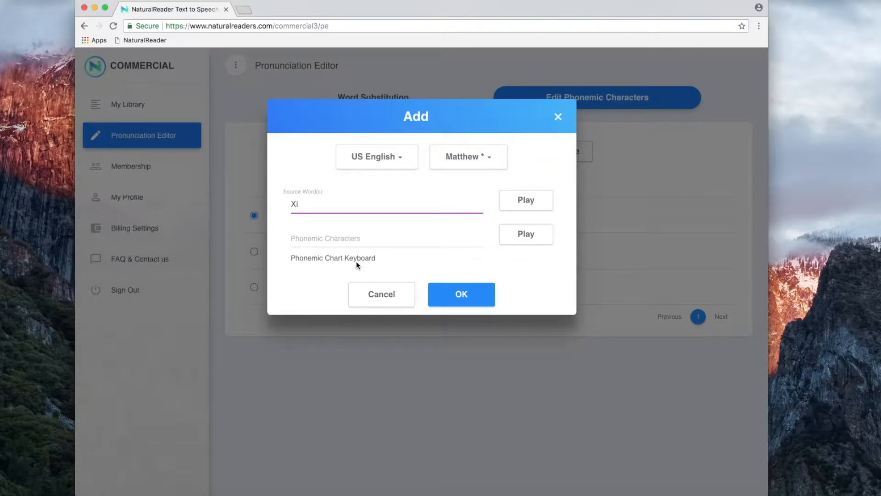
left_click(333, 257)
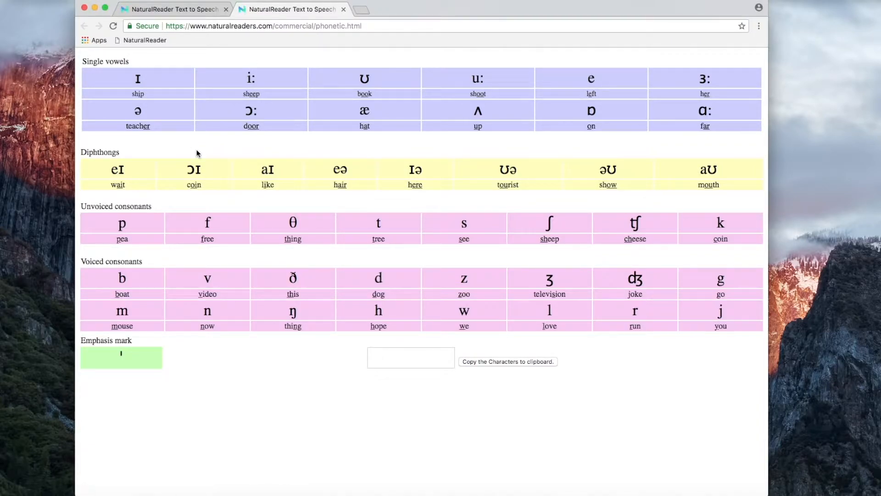
Compose ʃiː on the phonemic chart, copy it, and return to the Xi entry.
left_click(549, 230)
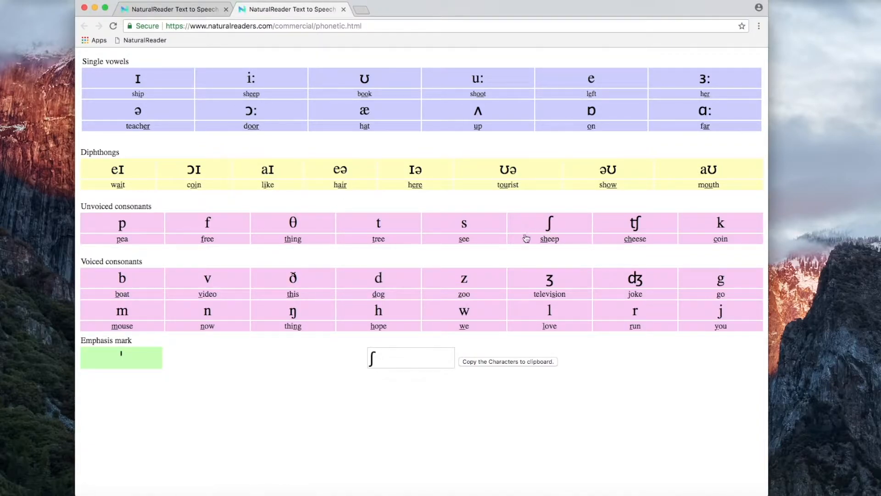
left_click(251, 78)
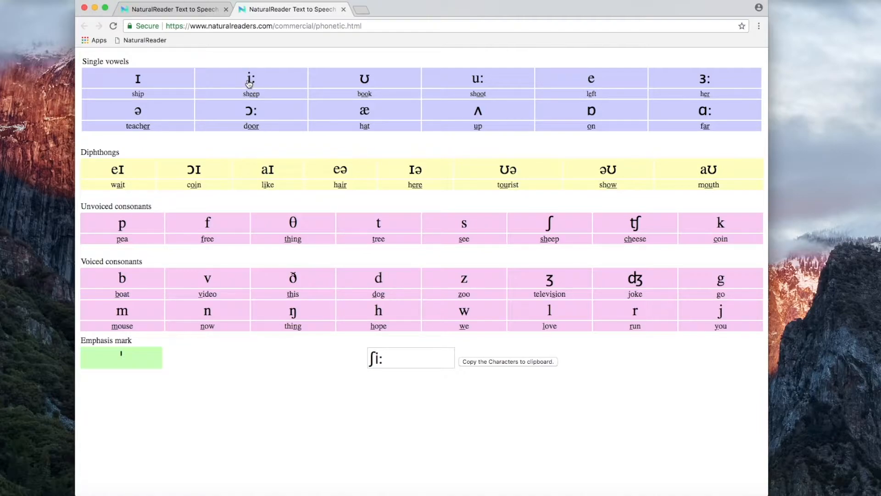
left_click(507, 361)
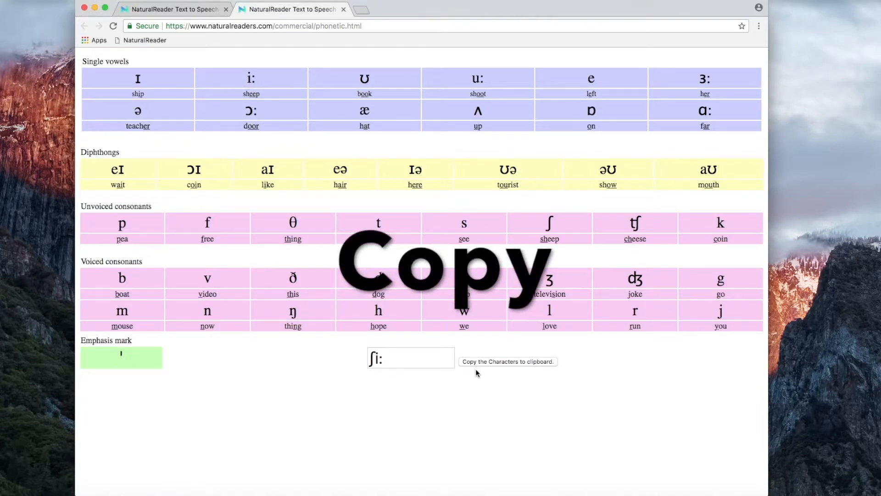
left_click(410, 358)
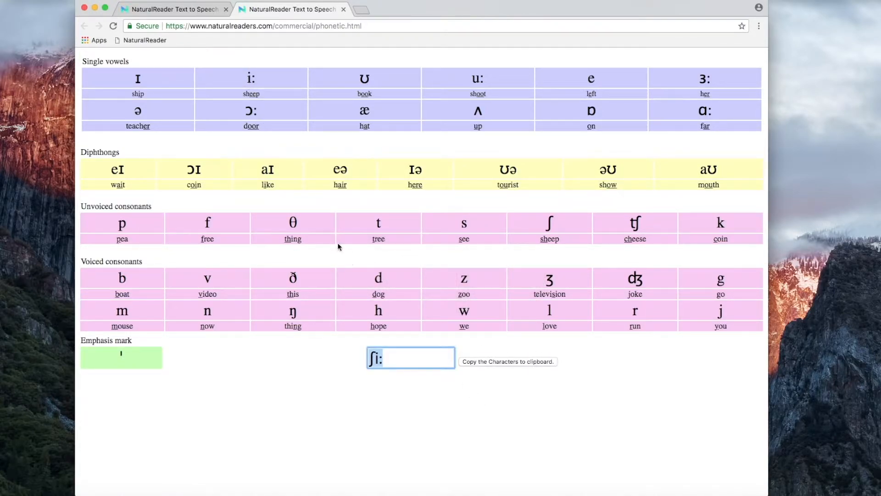
left_click(172, 10)
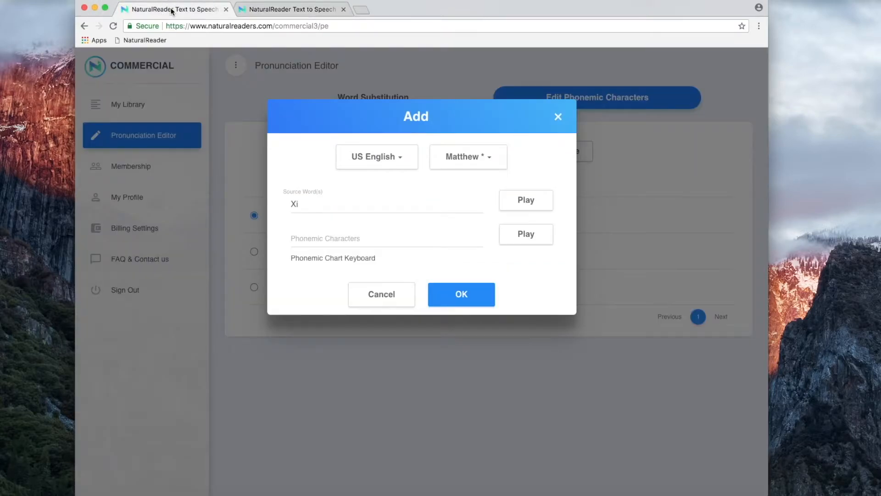
Paste ʃiː as Xi's phonemic characters and save the entry.
left_click(387, 238)
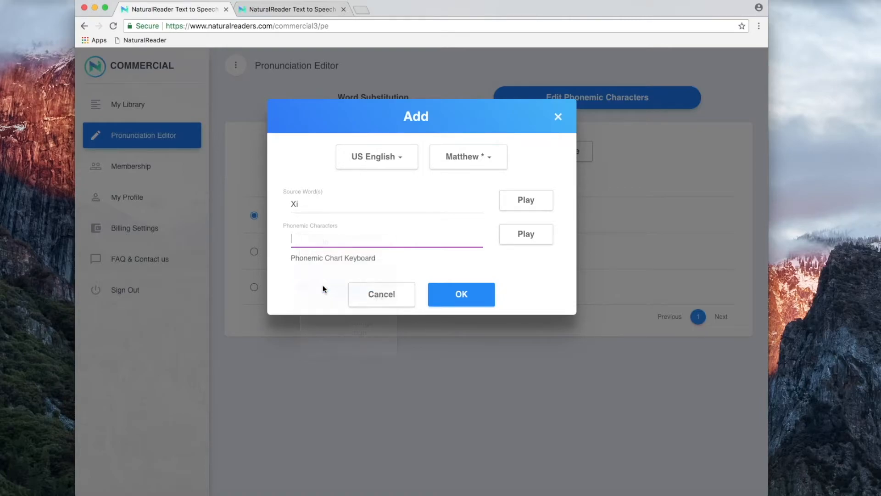
type("ʃiː")
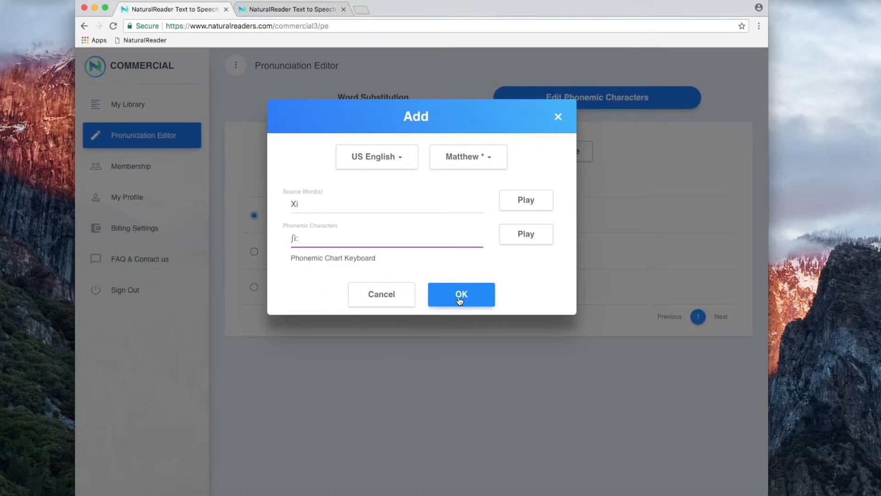
left_click(460, 294)
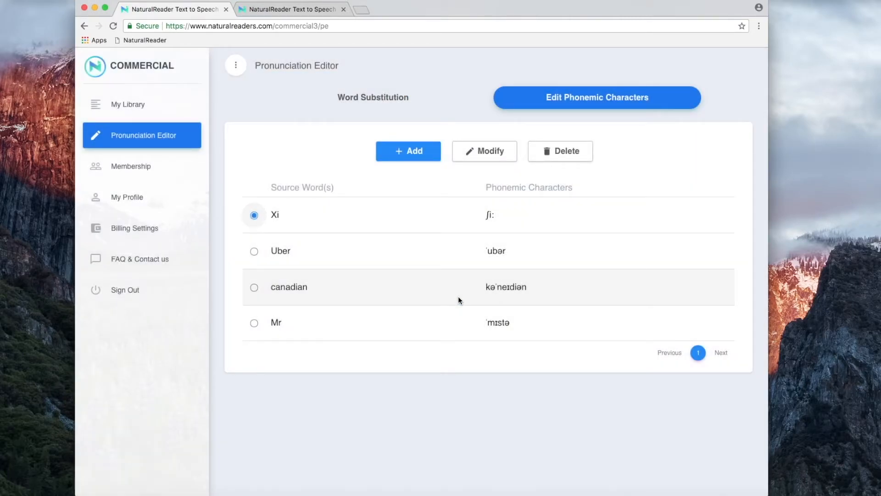